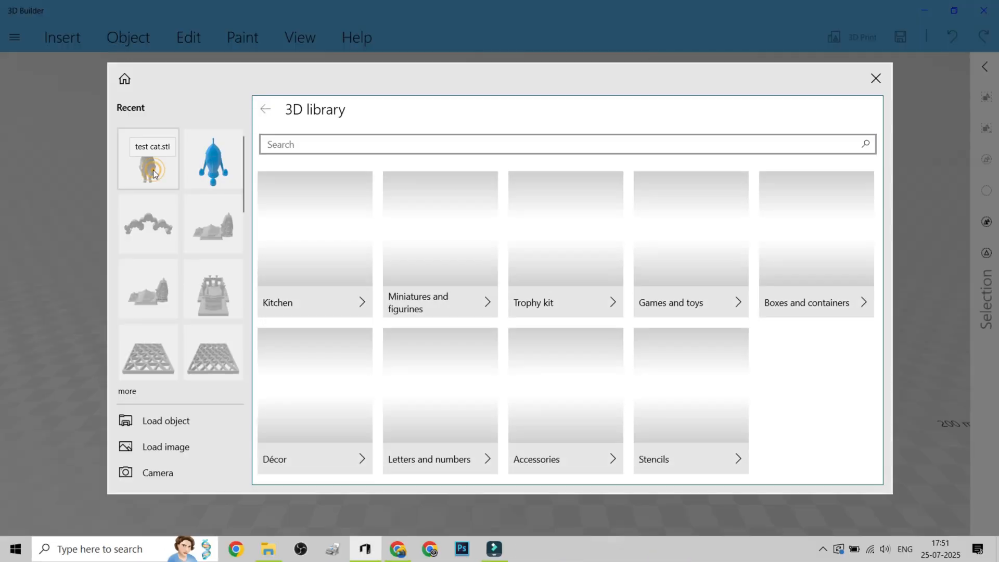
- Load test cat.stl in 3D Builder, then open the same mesh in Autodesk Meshmixer from the Desktop
click(148, 159)
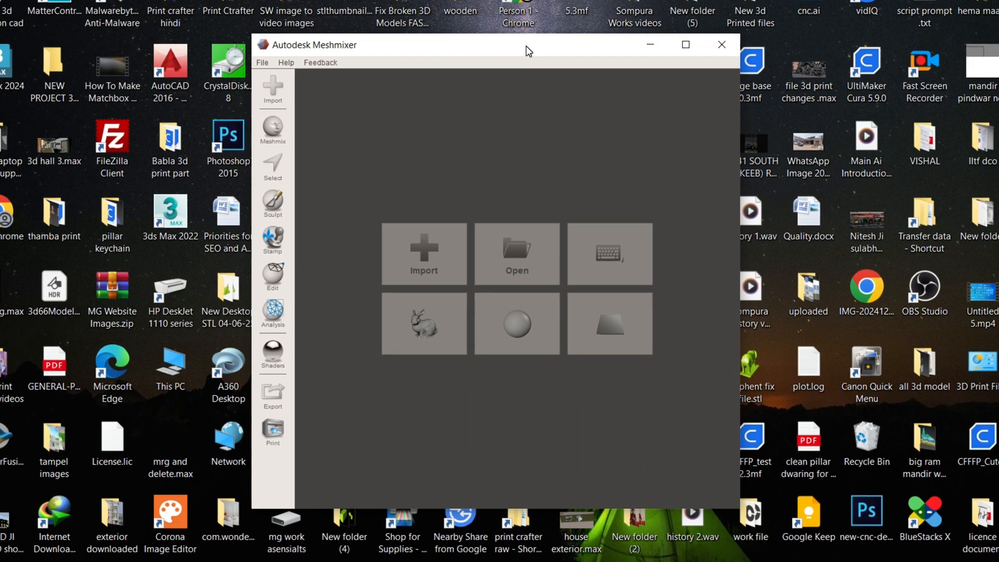
click(516, 253)
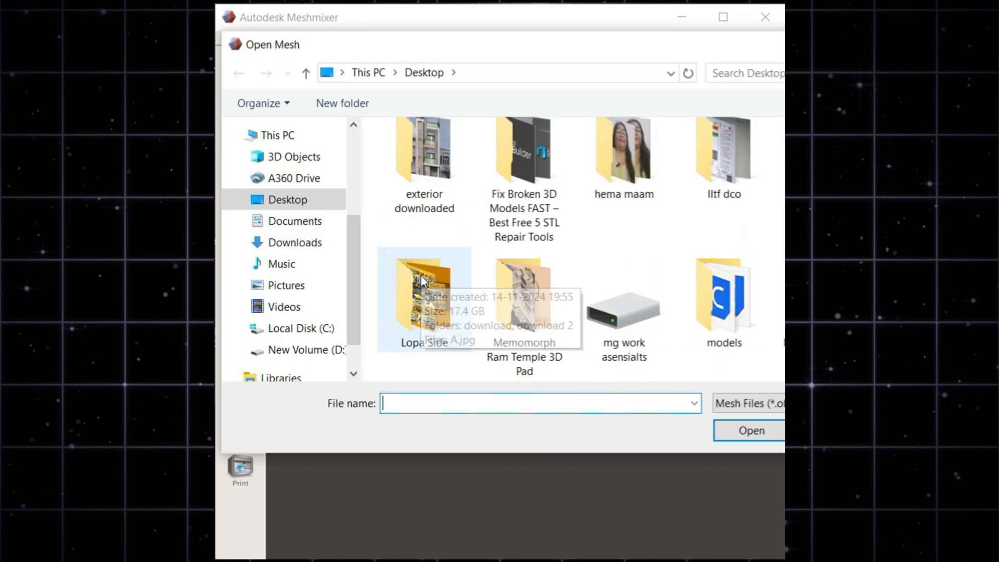
click(750, 430)
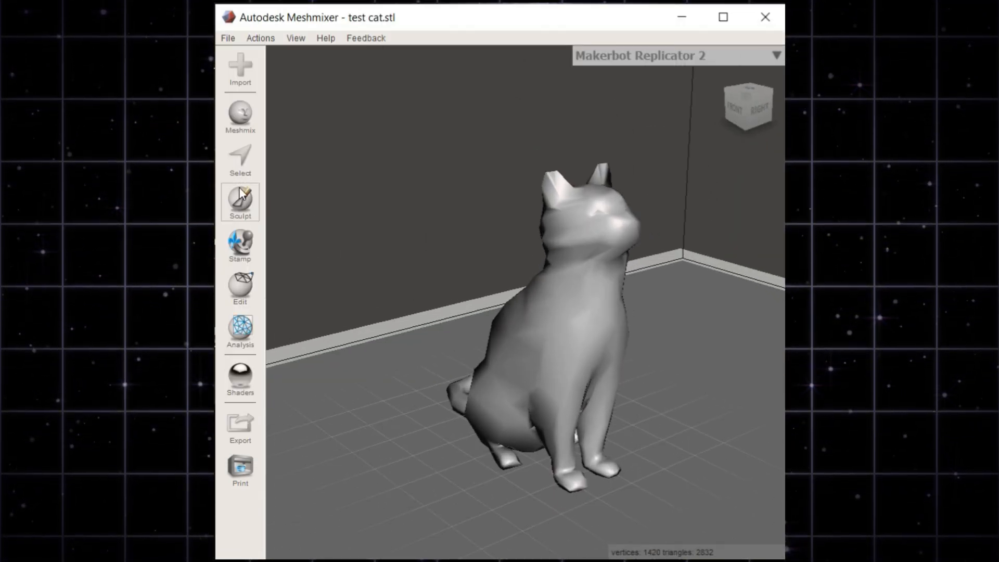
- Show the Meshmix primitives library, then switch to Sculpt with its brush strength and size settings
click(241, 116)
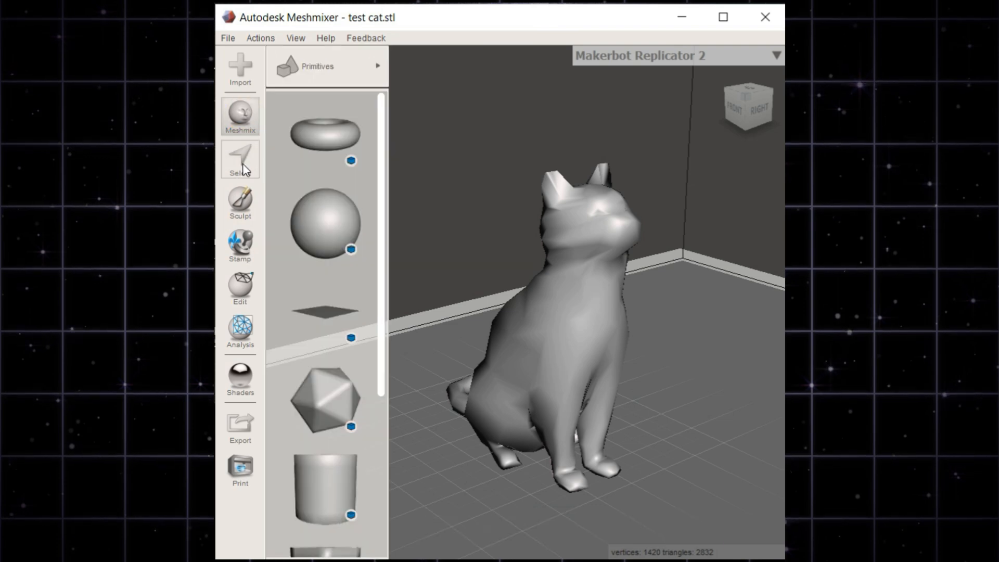
click(240, 202)
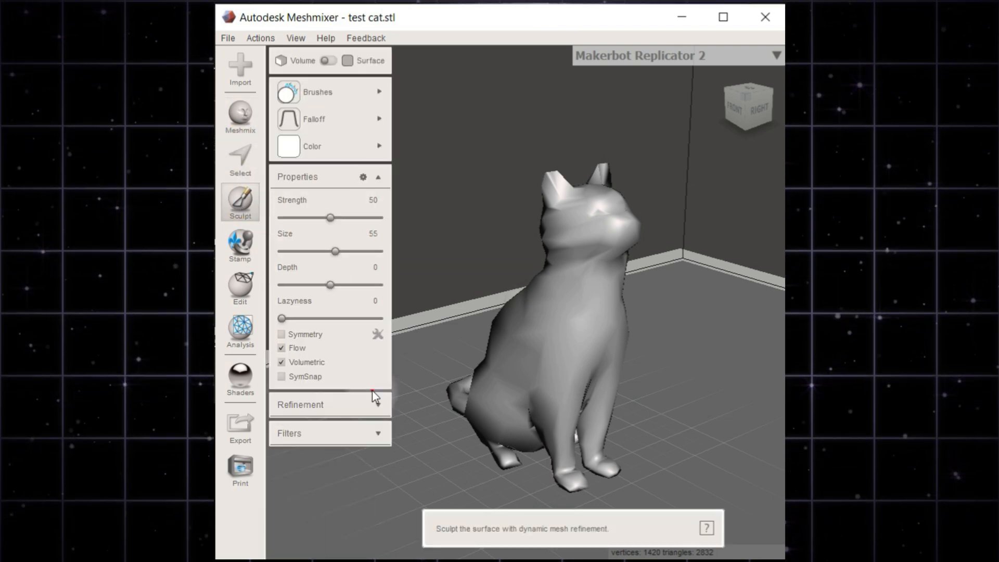